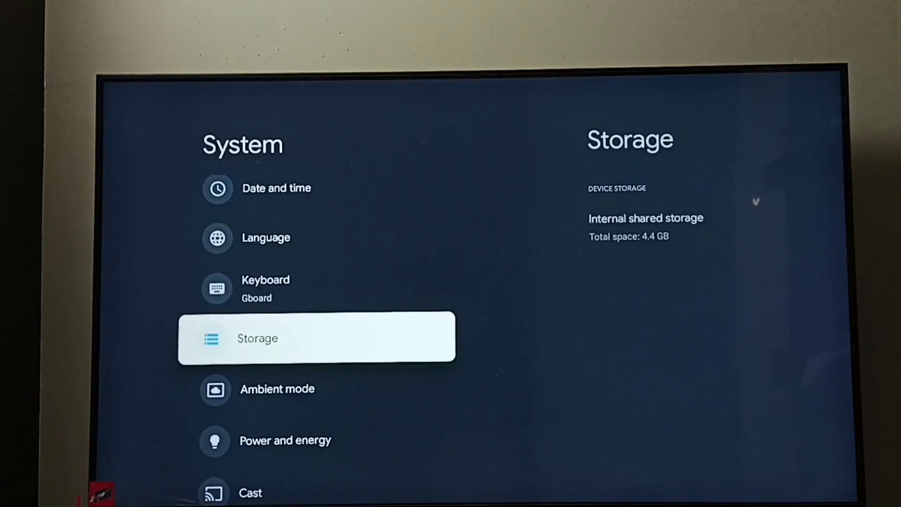
Show the Internal shared storage breakdown and move down to the 23 MB Cached data entry.
click(316, 338)
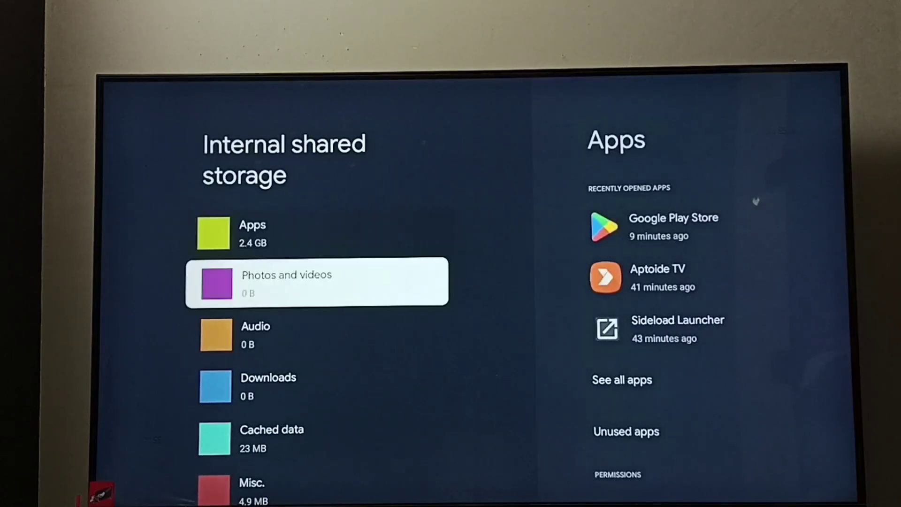
scroll(down, 3)
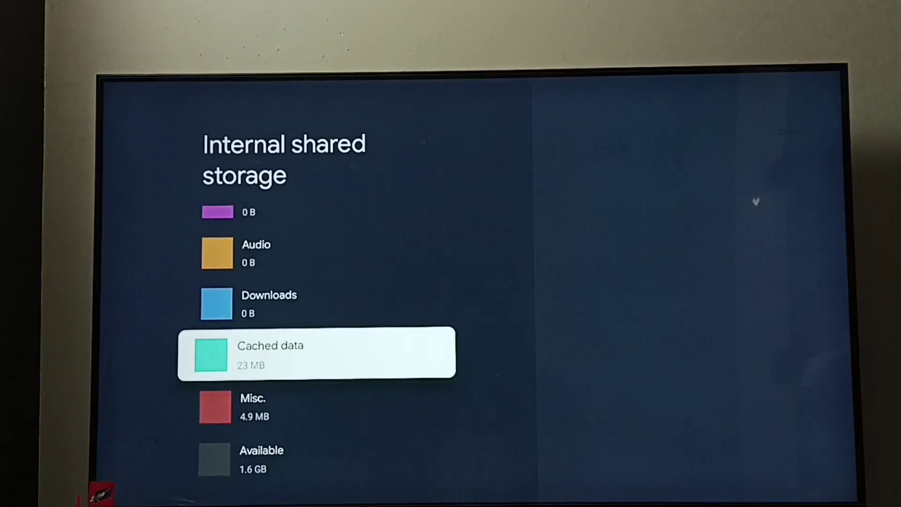